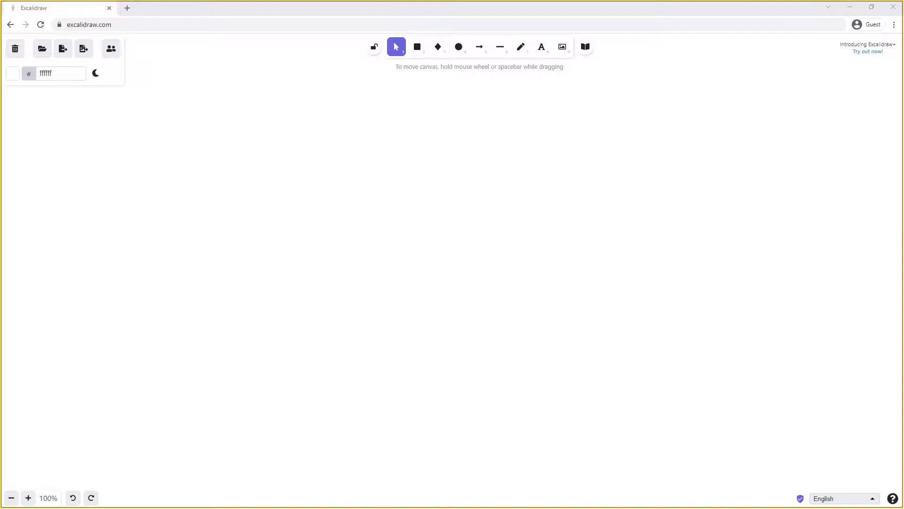
pyautogui.write('ContentType')
pyautogui.write('application/json, appliaction/pdf')
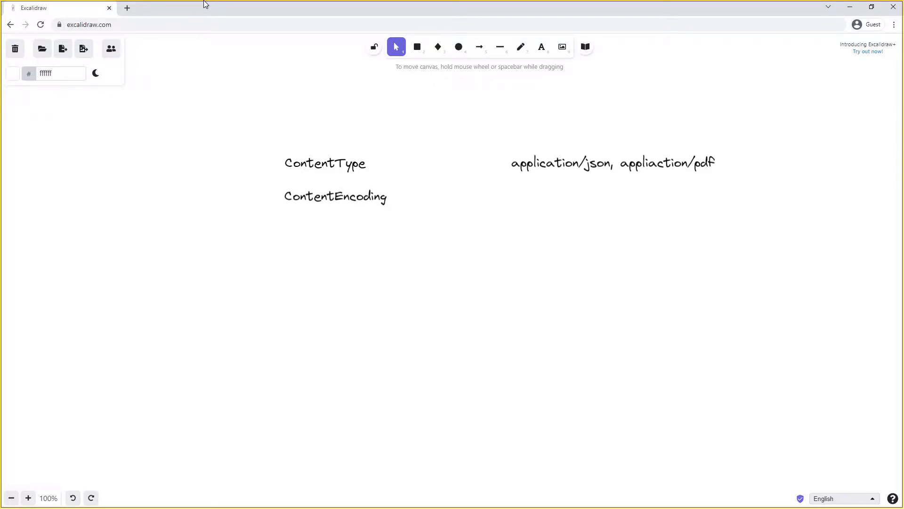
pyautogui.write('gzip, compress, deflate')
pyautogui.write('Expiration')
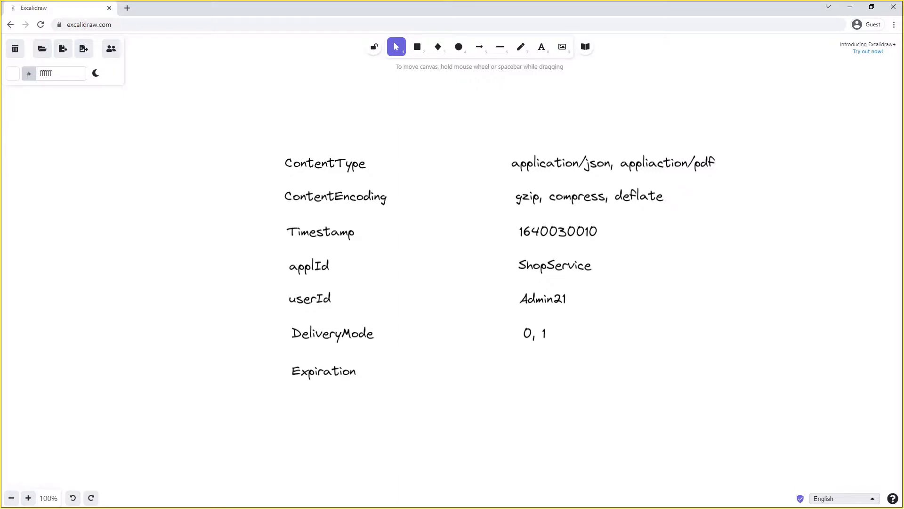
pyautogui.write('90061')
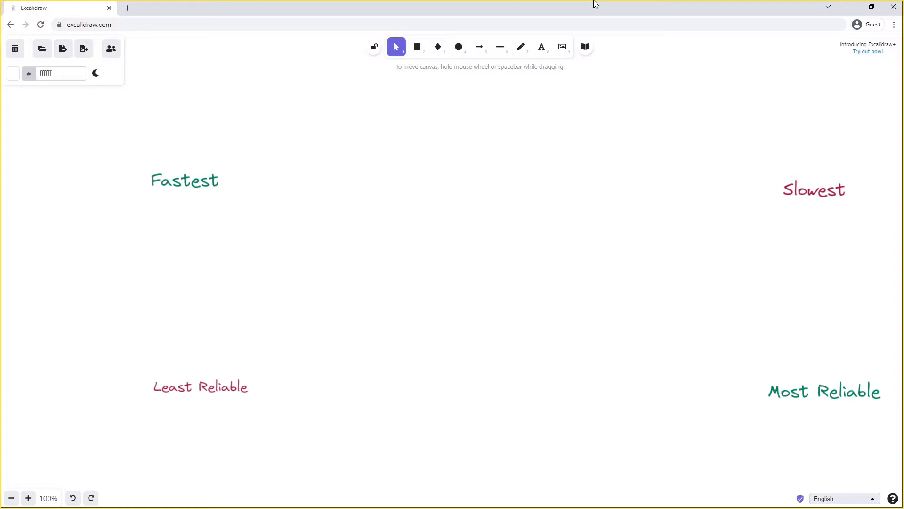
pyautogui.write('No Confirmations')
pyautogui.write('Mandatory Messages')
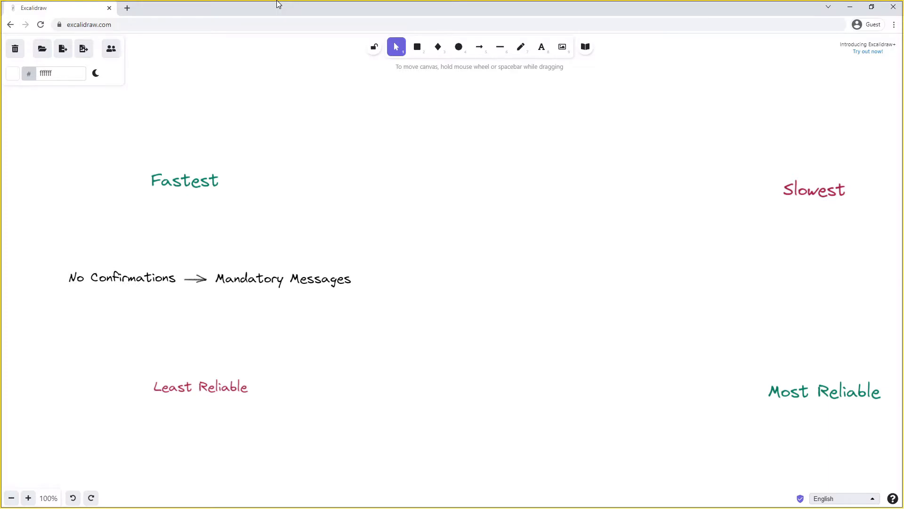
pyautogui.write('Publisher Confirms')
pyautogui.write('Persisted Messages')
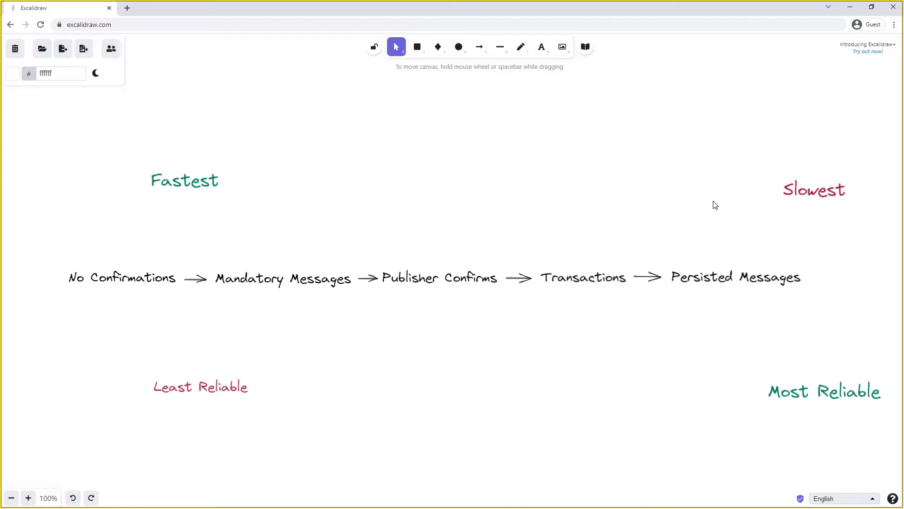
pyautogui.scroll(-3)
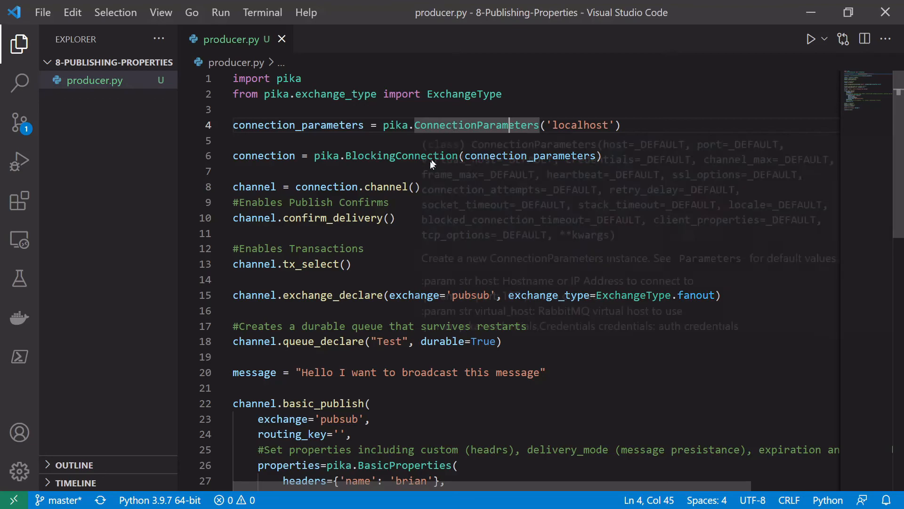
pyautogui.moveTo(430, 163)
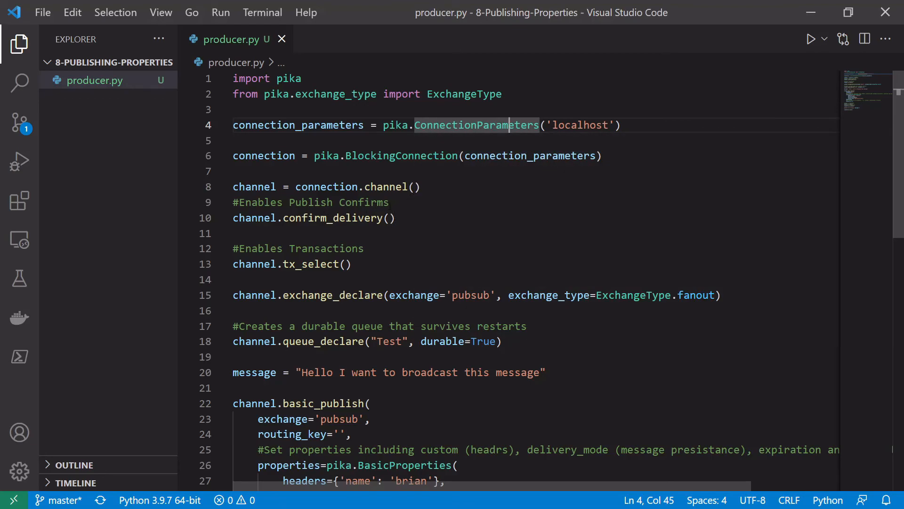
pyautogui.moveTo(256, 186)
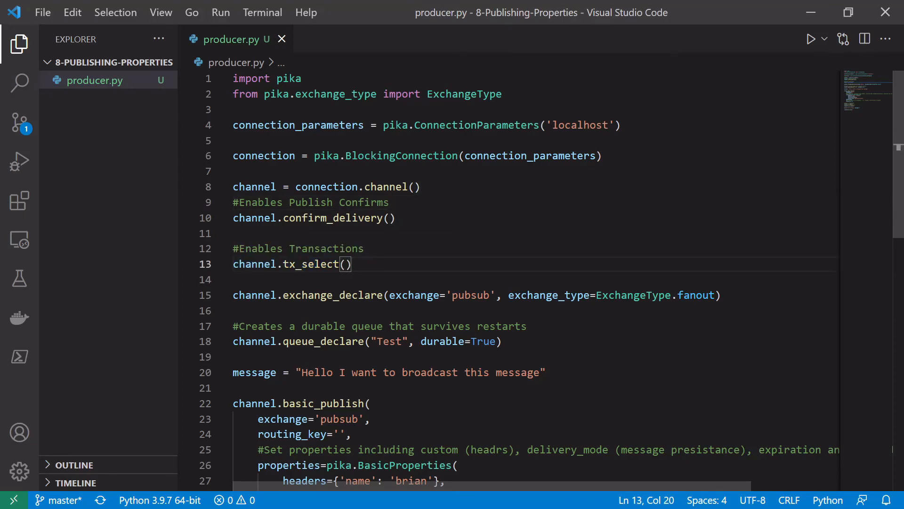
pyautogui.scroll(-3)
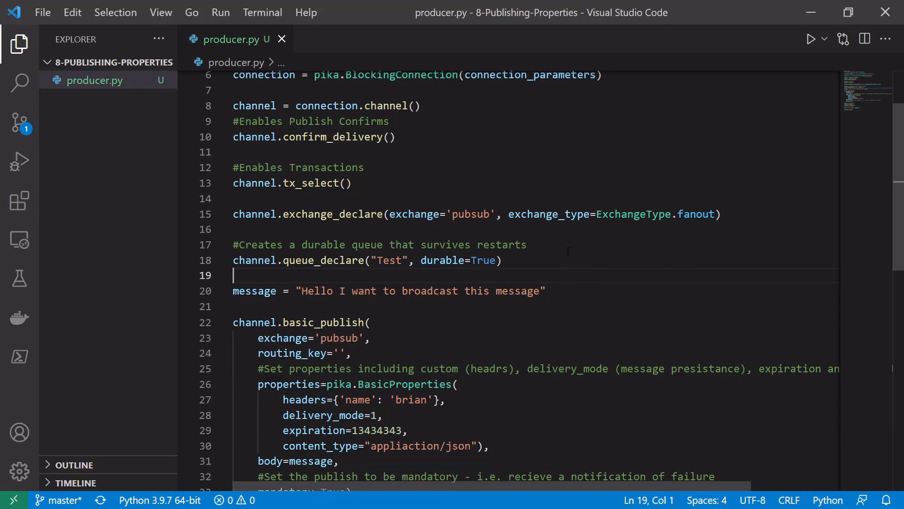
pyautogui.scroll(-3)
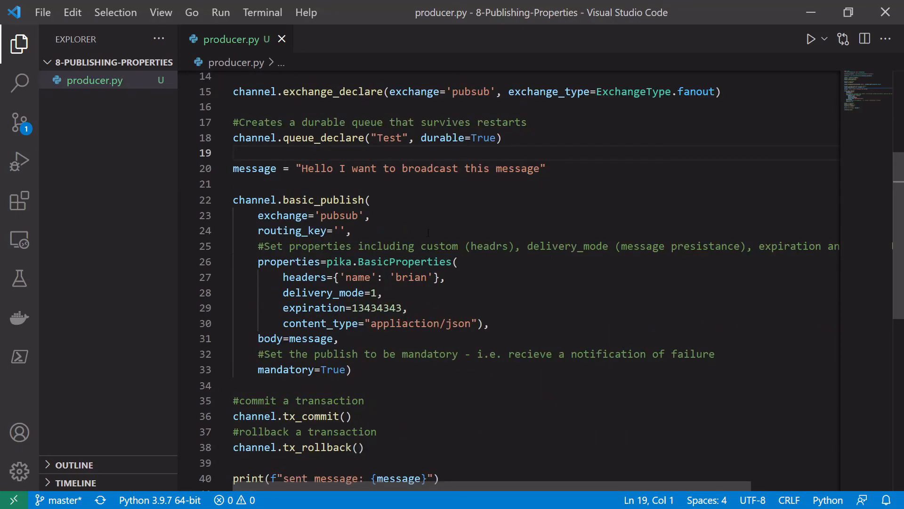